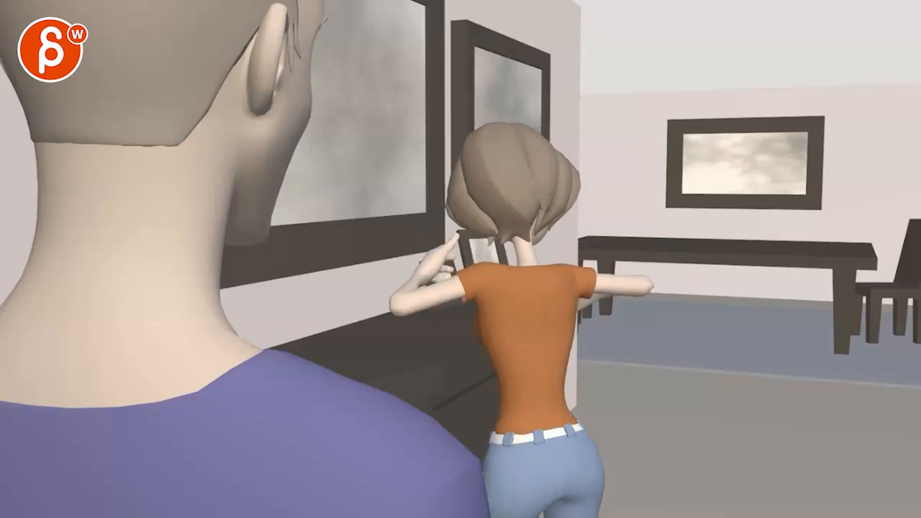
# - Drag a red curved stroke across the woman's waistband to mark her pelvis rotation
pyautogui.moveTo(489, 468); pyautogui.dragTo(605, 432)
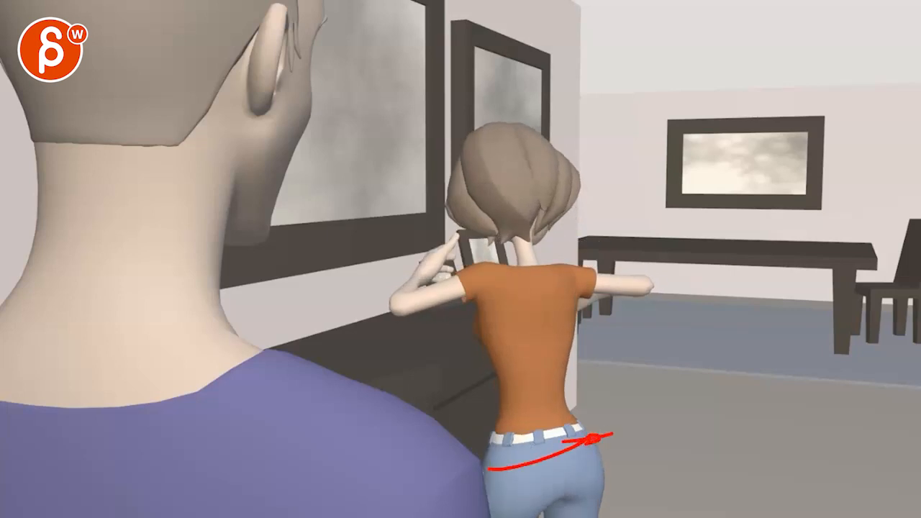